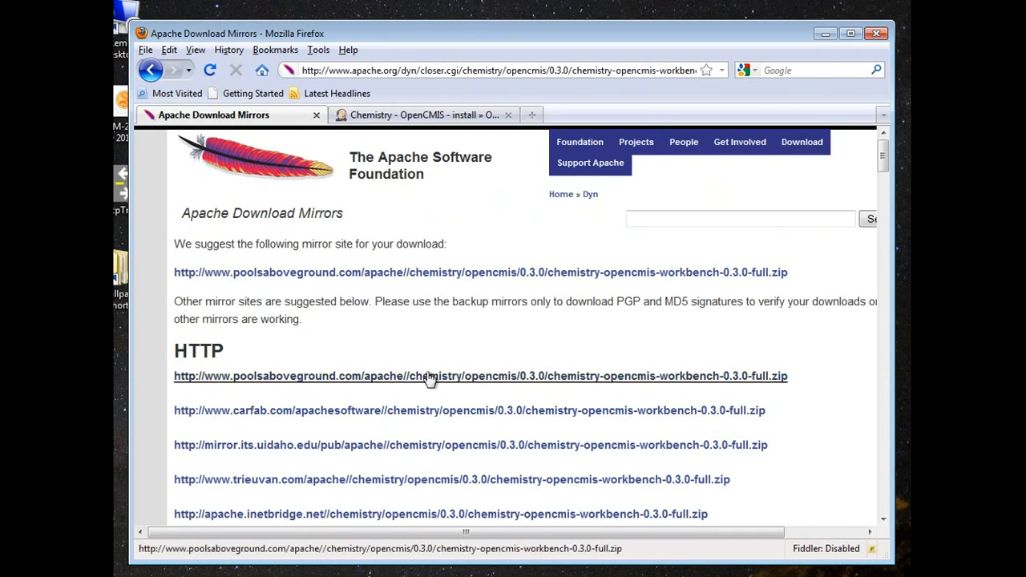
# Enter the AtomPub session parameters in the Expert login and load the repositories.
pyautogui.rightClick(571, 183)
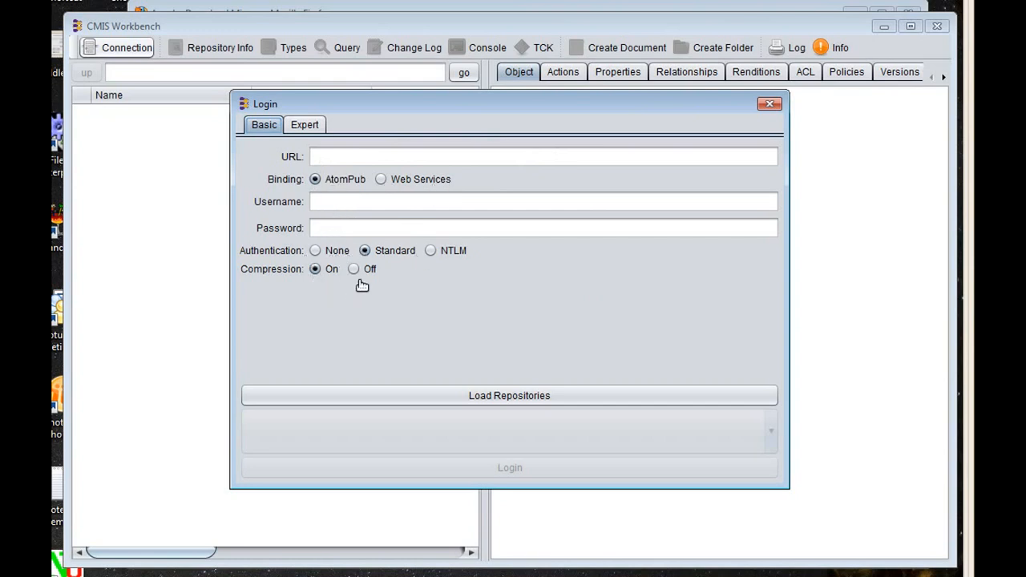
pyautogui.click(305, 125)
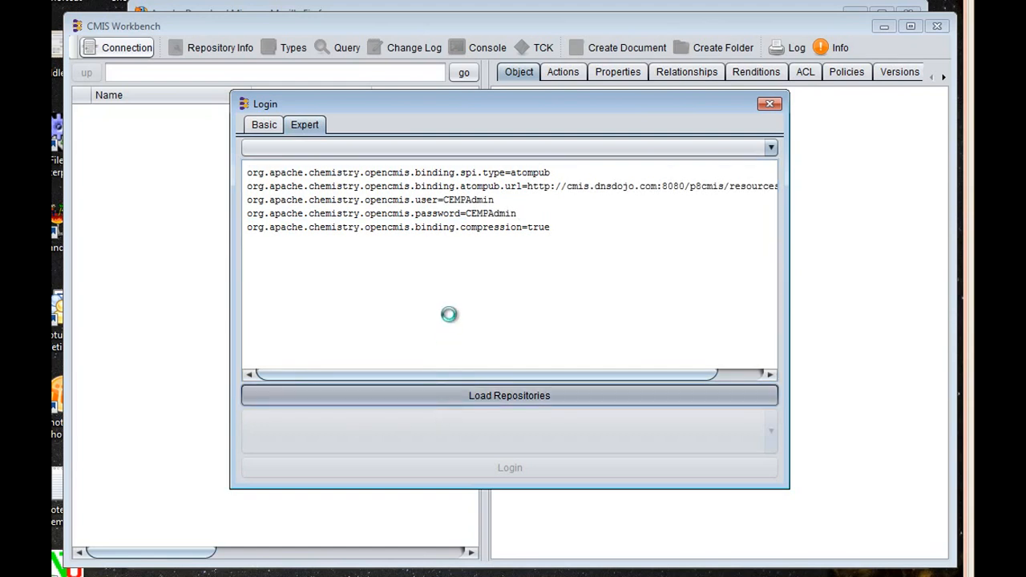
pyautogui.click(510, 394)
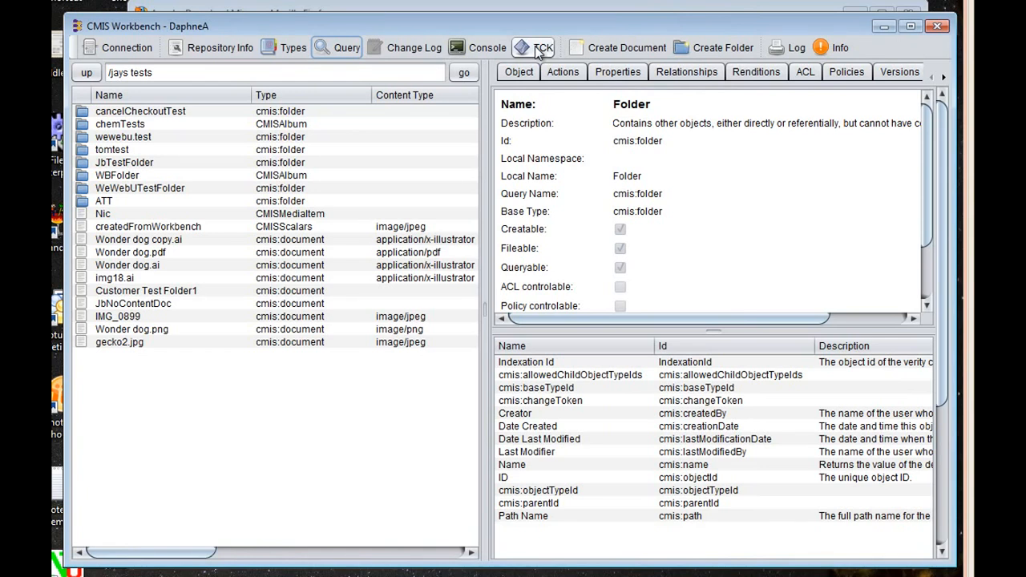
# Show the /sys tests folder contents with the cmis:folder type's property definitions.
pyautogui.click(536, 48)
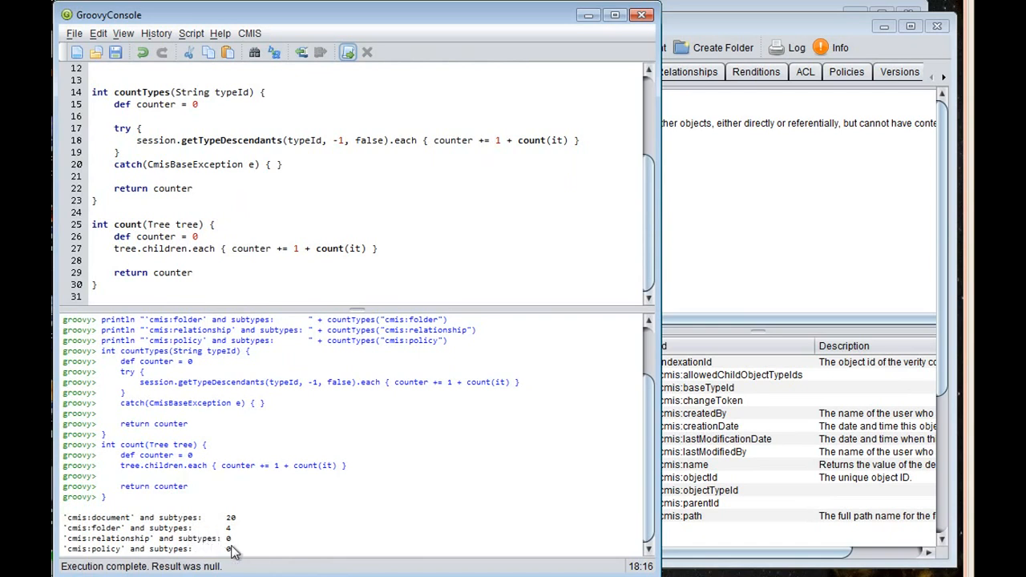
pyautogui.moveTo(517, 305)
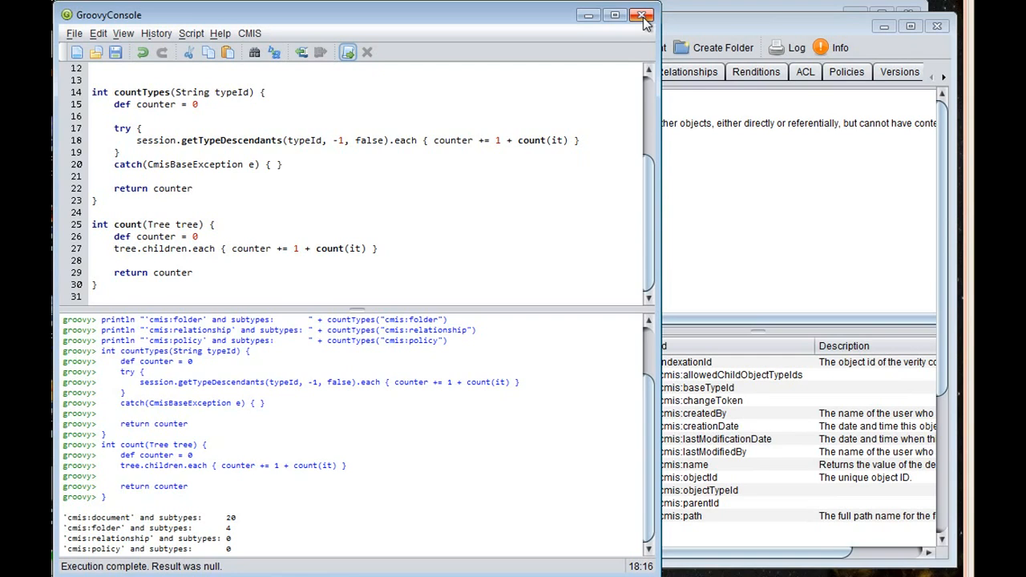
pyautogui.click(642, 16)
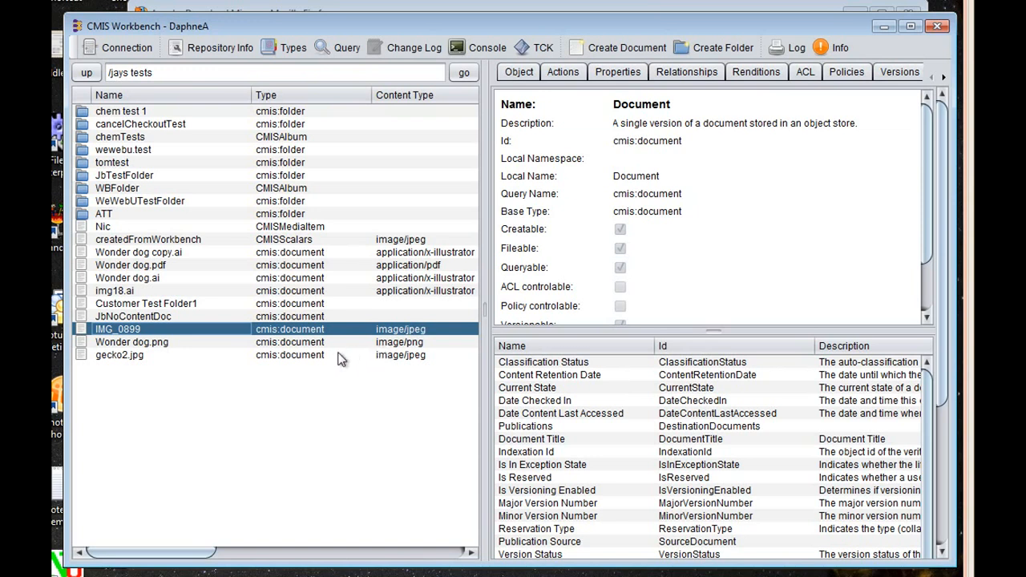
pyautogui.moveTo(343, 240)
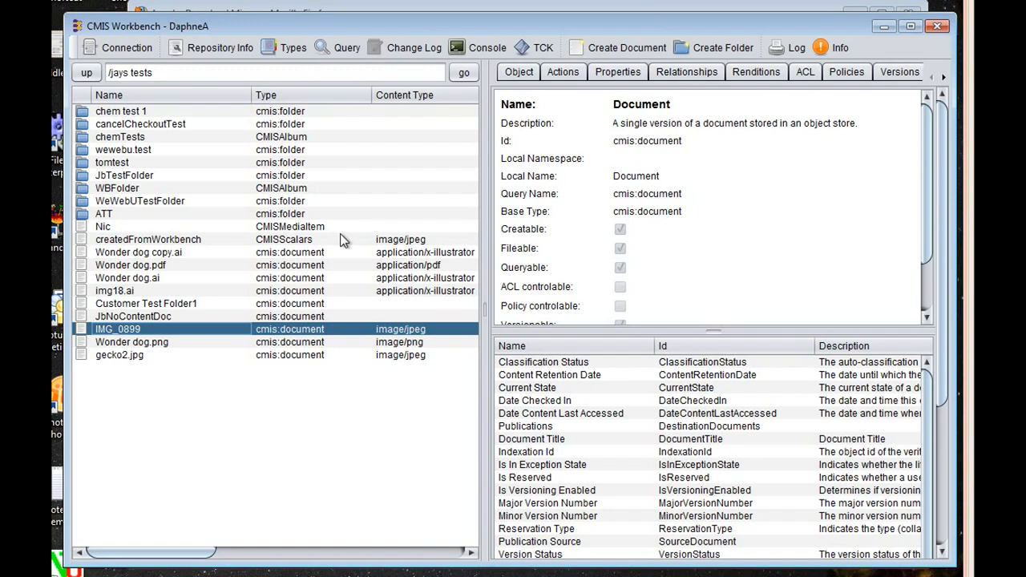